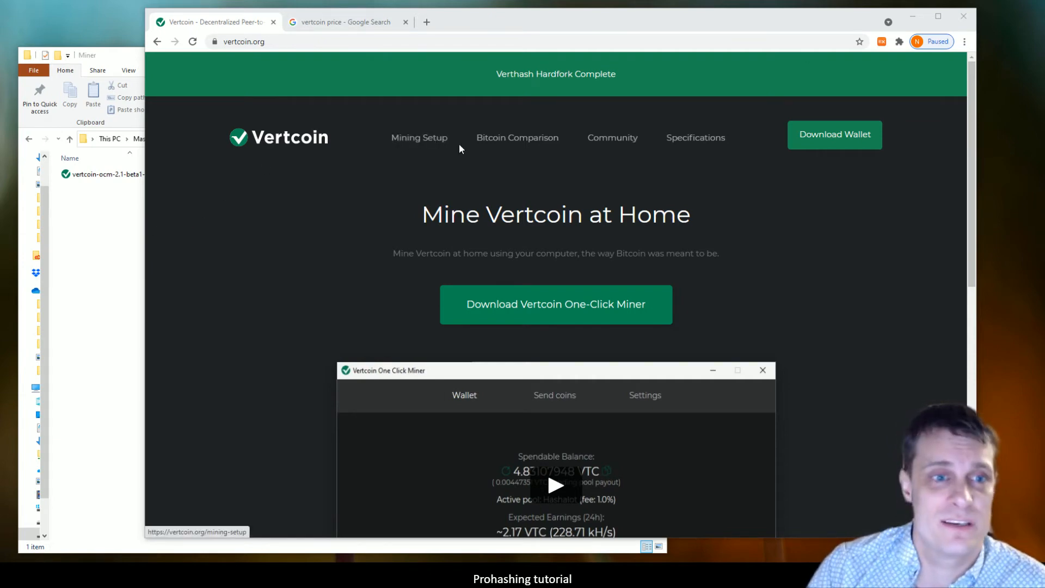
# - Go to the Mining Setup page of vertcoin.org with the One-Click Miner download link
pyautogui.click(418, 138)
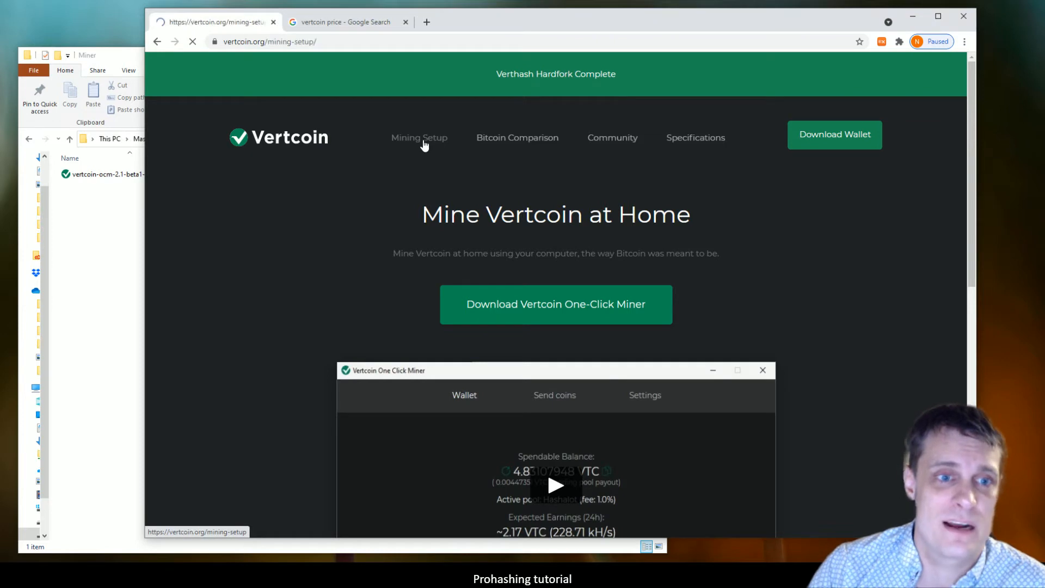
pyautogui.click(419, 137)
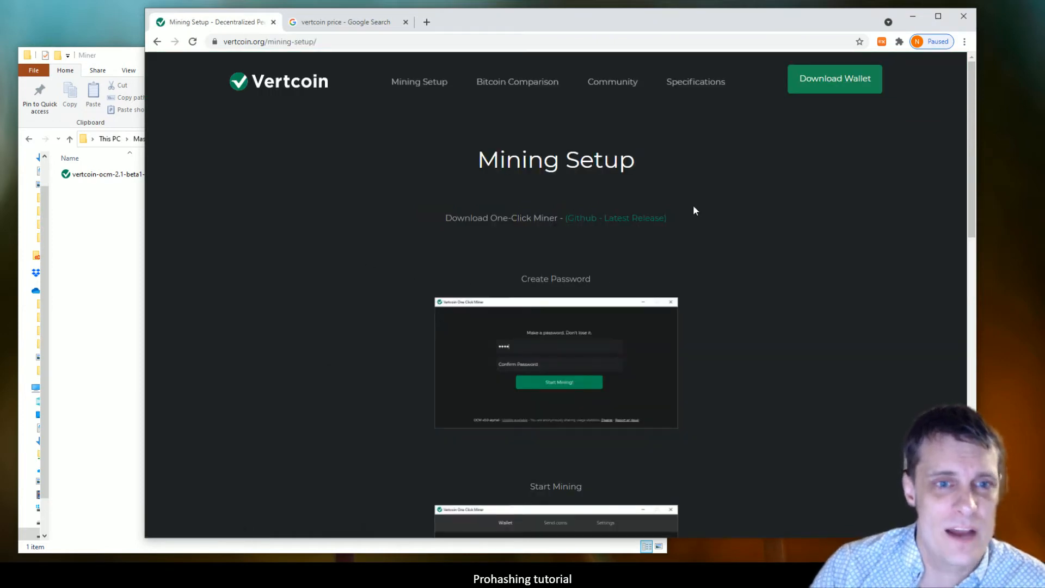
pyautogui.moveTo(614, 217)
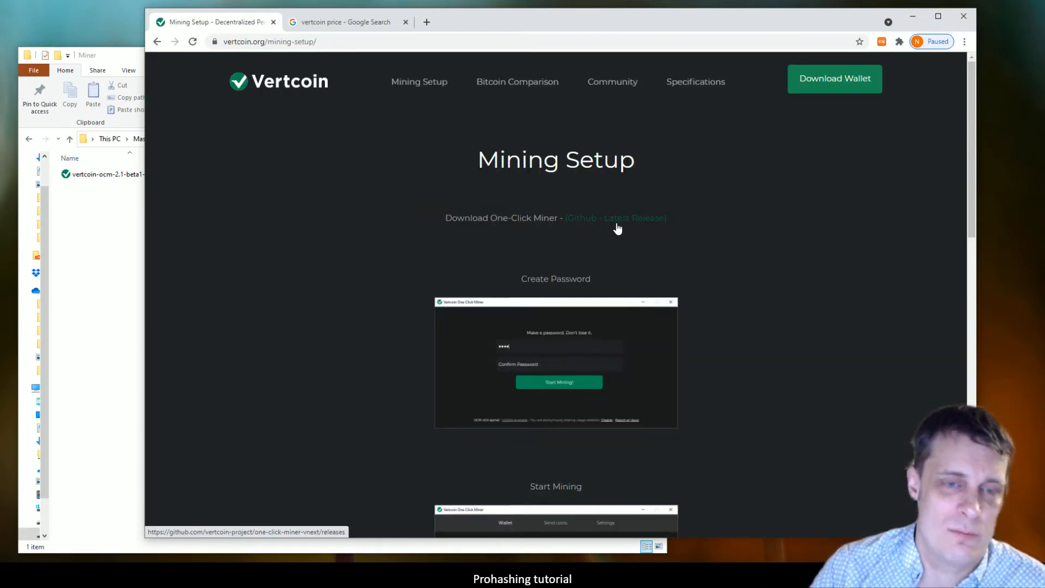
# - Reach the GitHub latest release page and its Assets list for One Click Miner 2.1-beta1
pyautogui.click(614, 217)
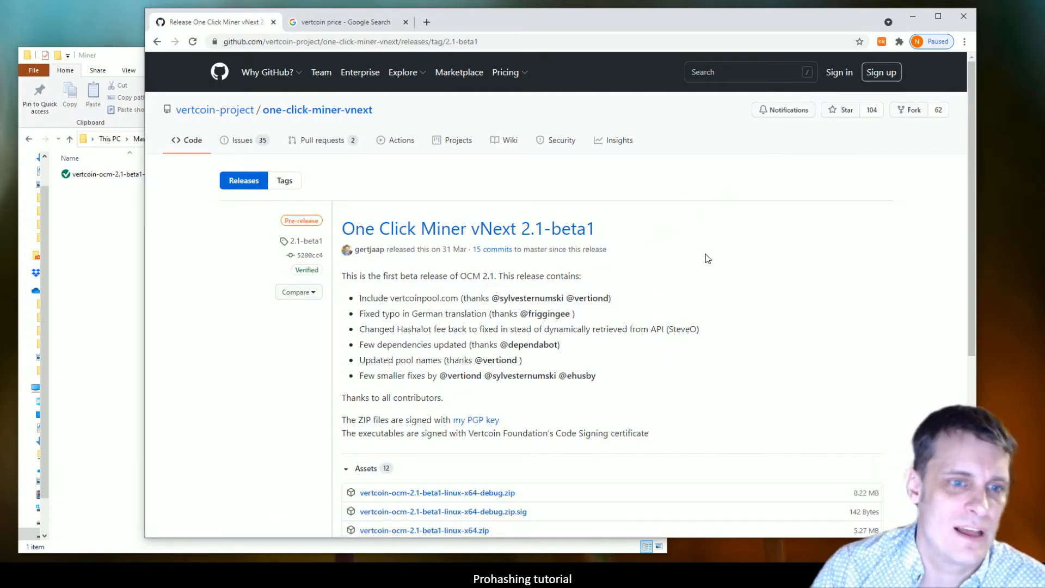
pyautogui.scroll(-3)
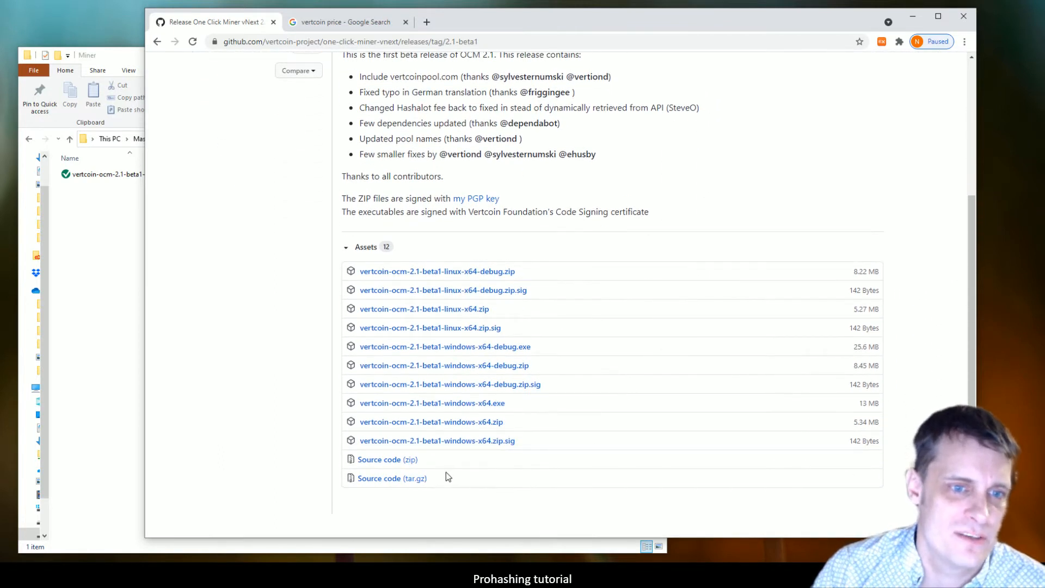
pyautogui.moveTo(432, 403)
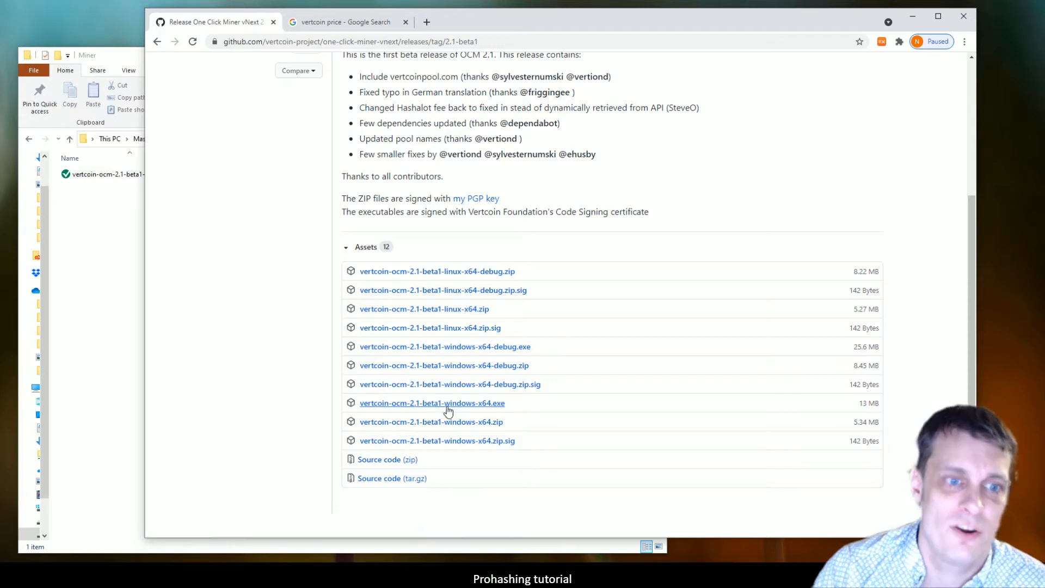
pyautogui.moveTo(399, 395)
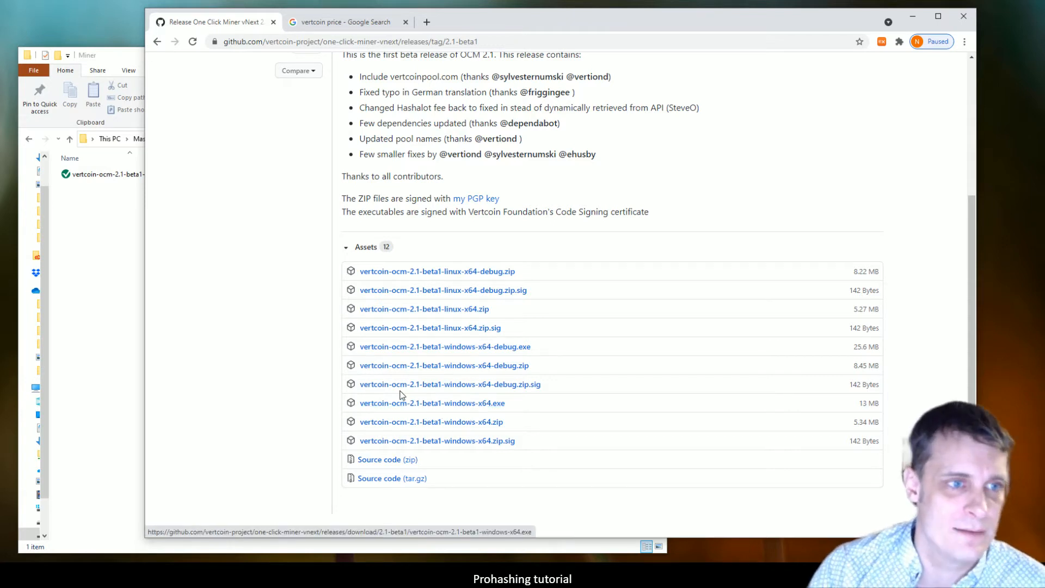
pyautogui.moveTo(445, 415)
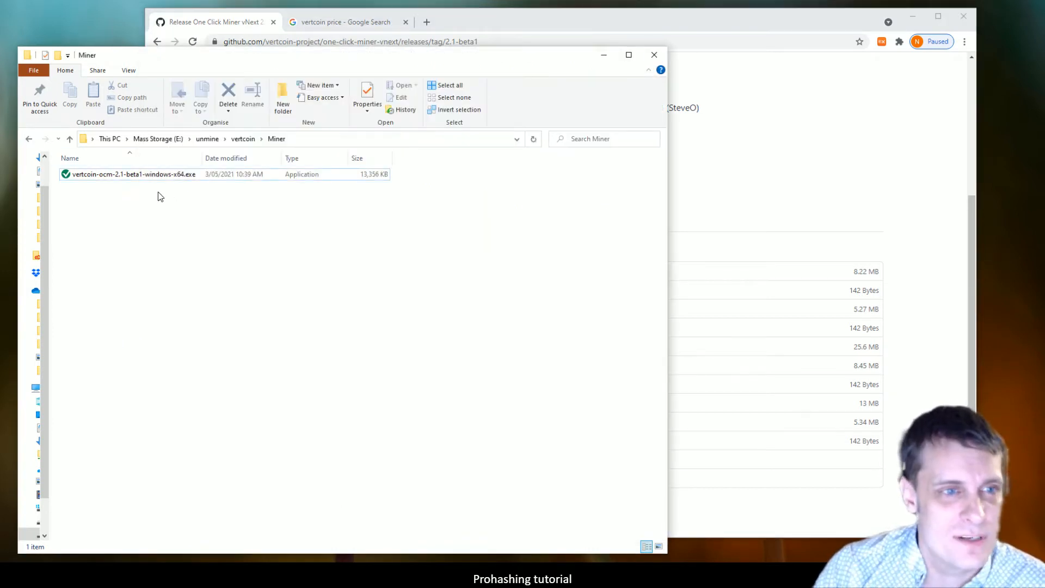
# - Run vertcoin-ocm-2.1-beta1-windows-x64.exe from the Miner folder
pyautogui.click(132, 175)
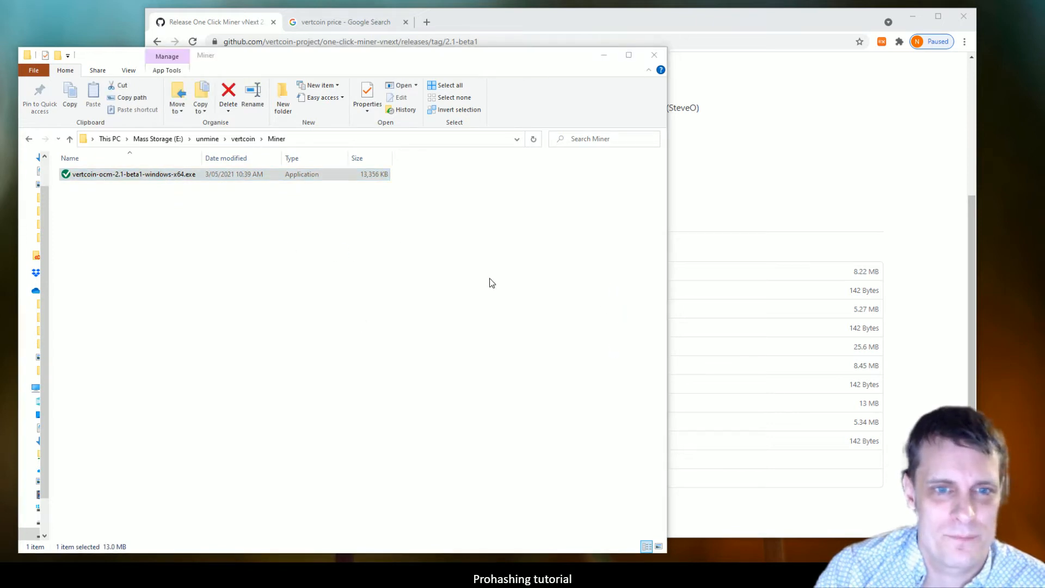
pyautogui.doubleClick(133, 174)
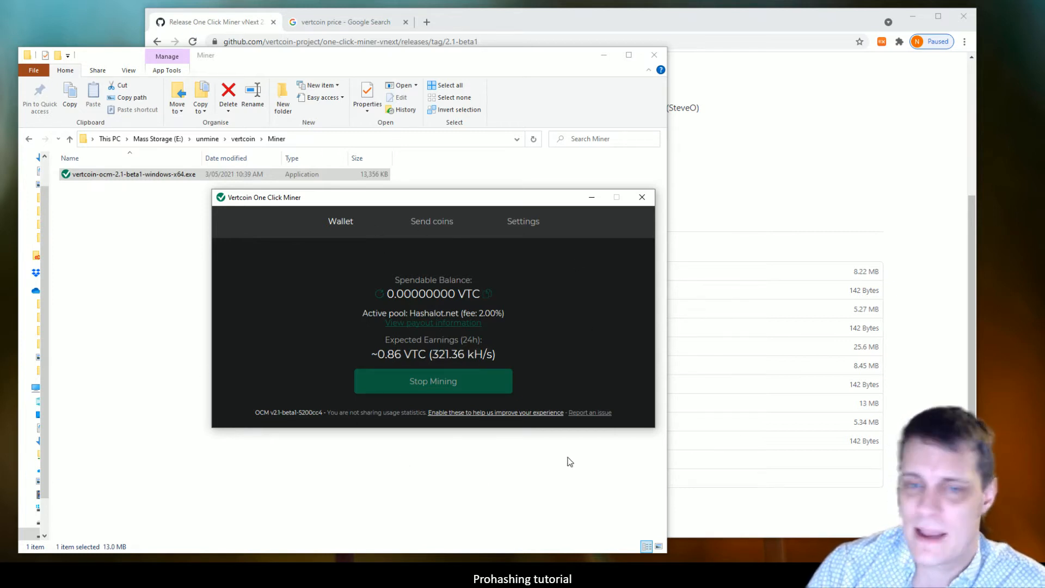
pyautogui.moveTo(592, 393)
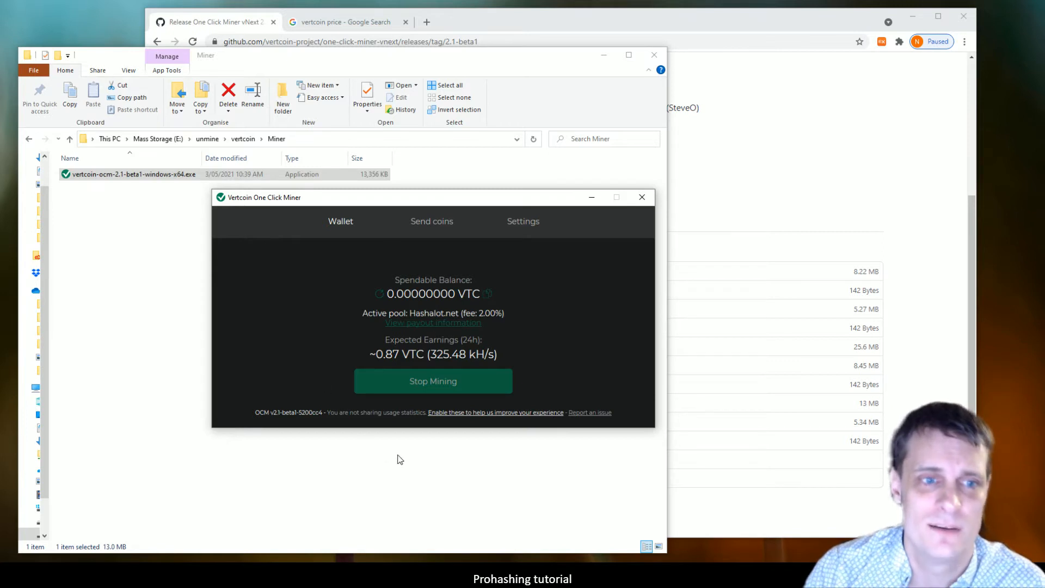
pyautogui.moveTo(533, 345)
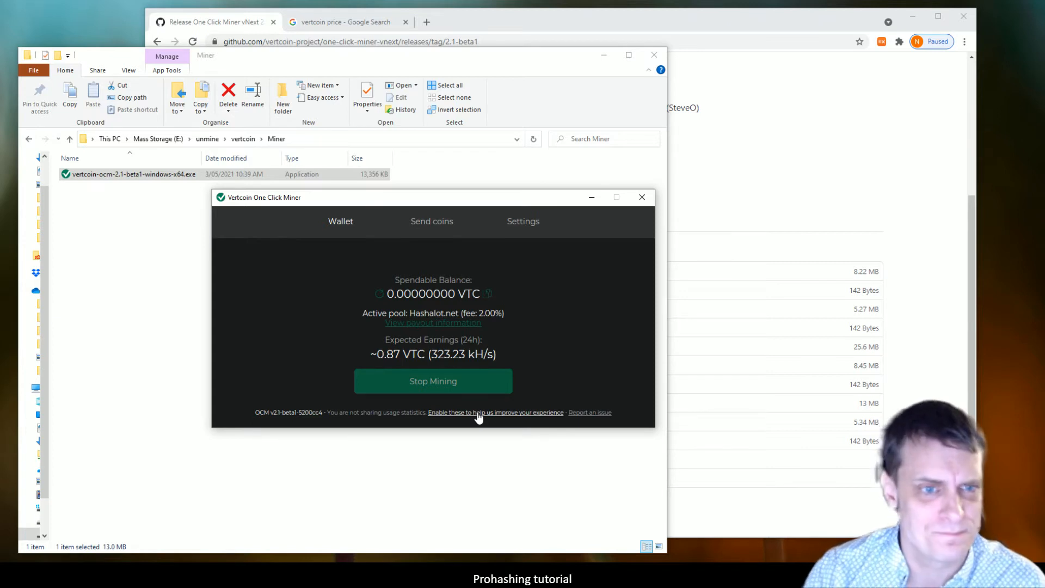
pyautogui.moveTo(568, 427)
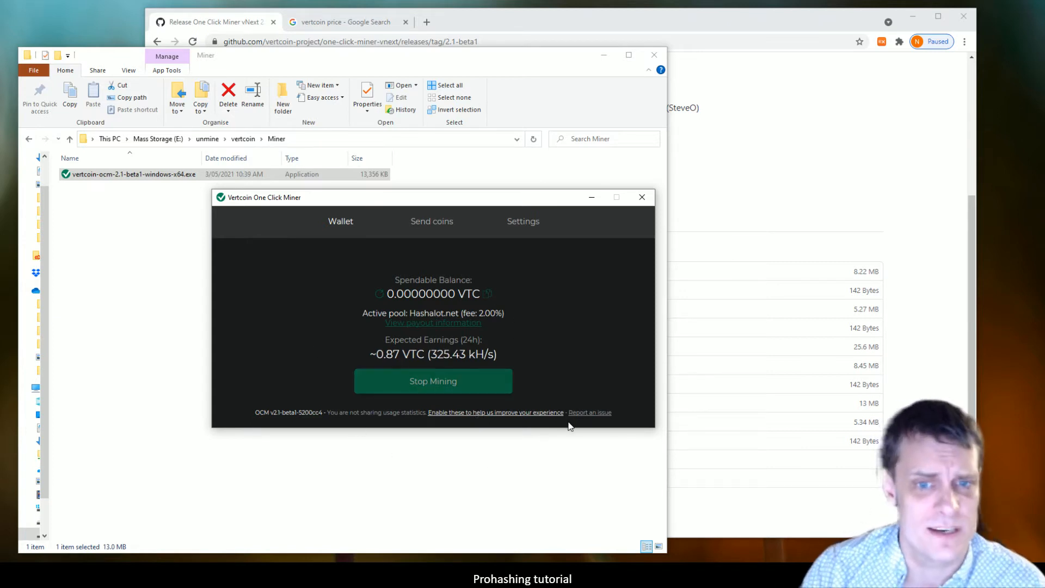
pyautogui.moveTo(577, 430)
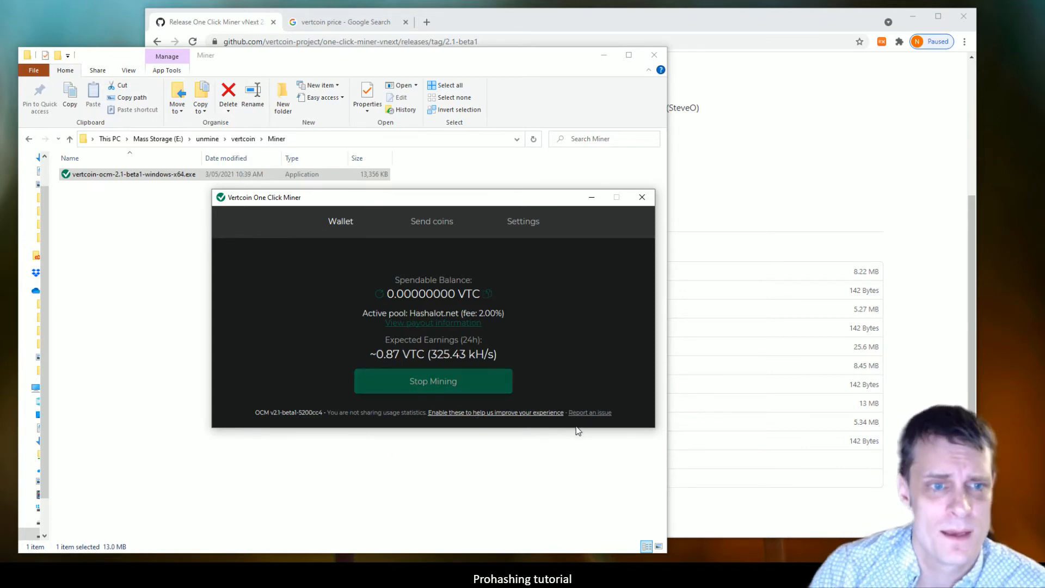
pyautogui.moveTo(339, 22)
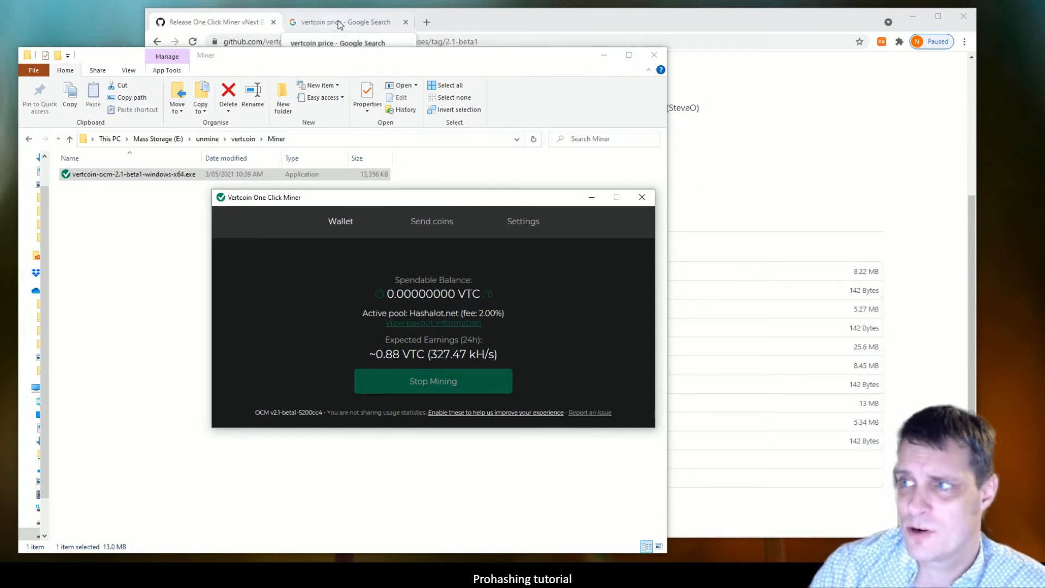
pyautogui.click(347, 22)
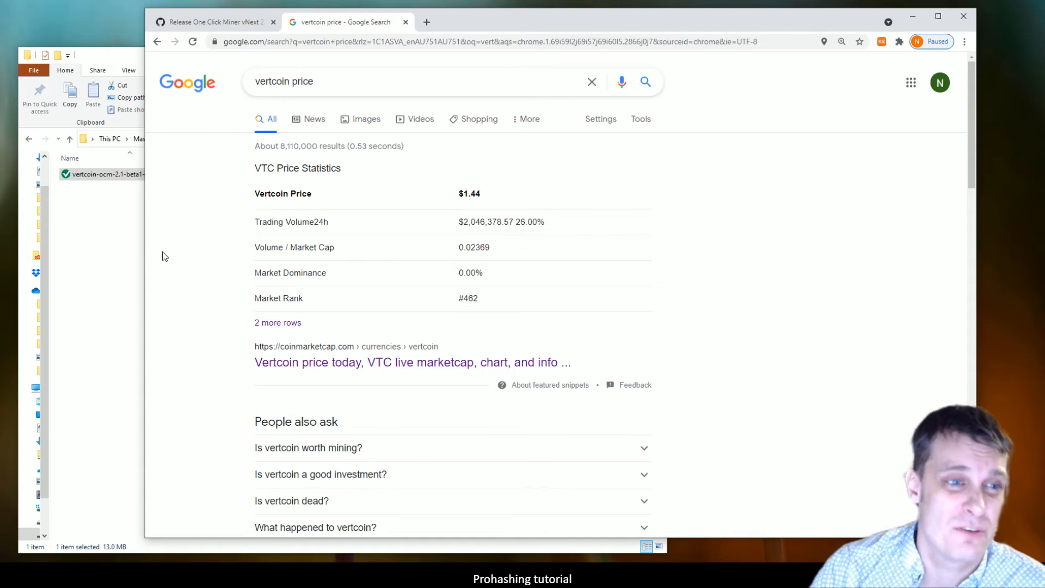
pyautogui.moveTo(383, 429)
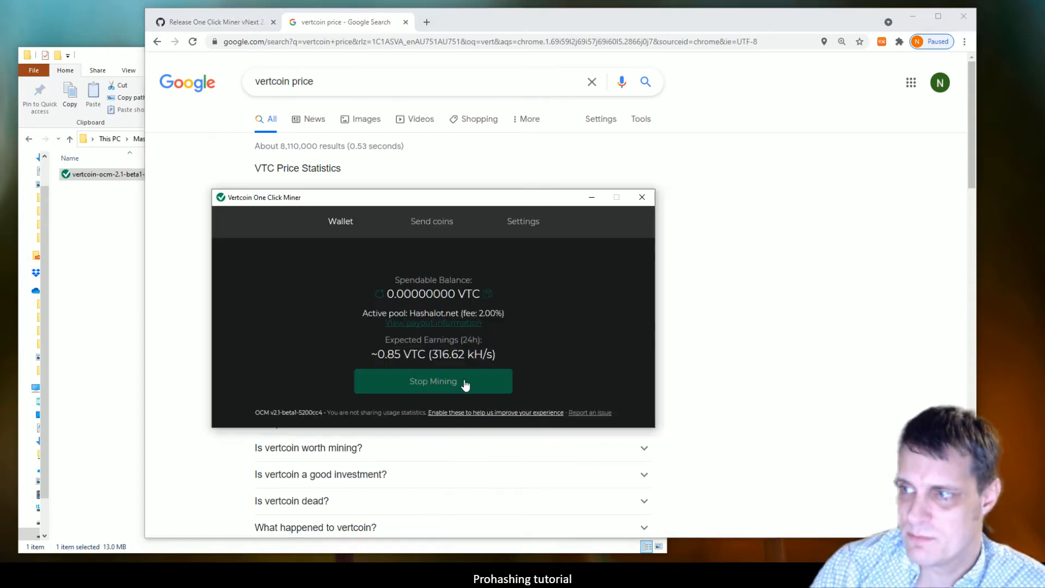
pyautogui.moveTo(520, 362)
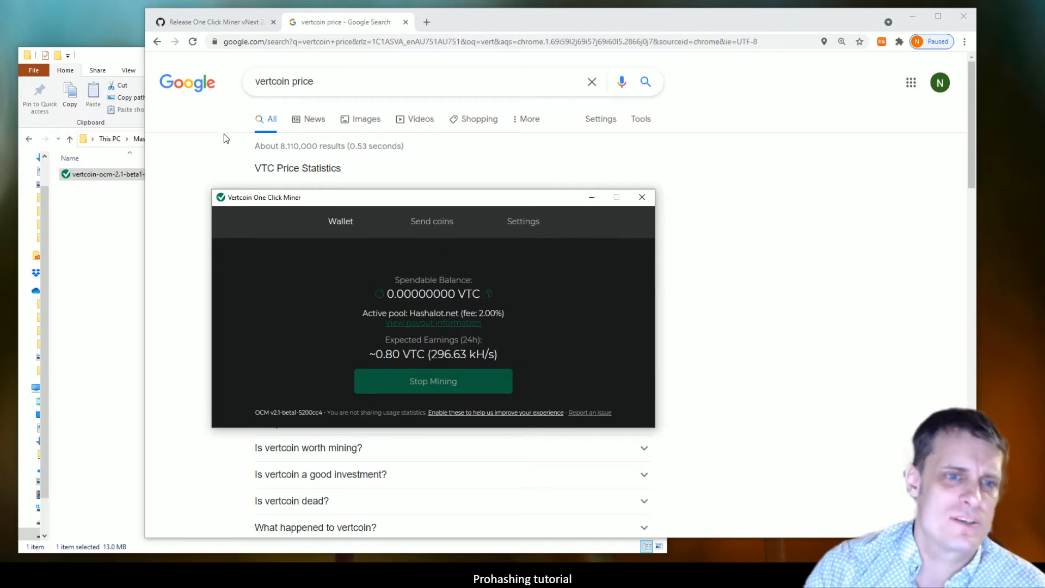
pyautogui.moveTo(523, 228)
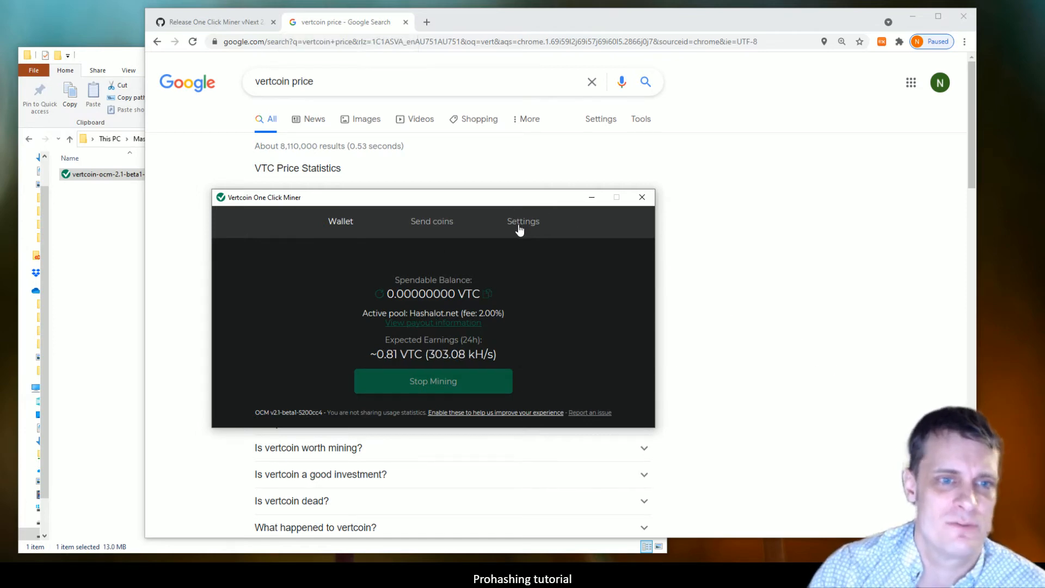
# - Show the Settings with the mining pool list expanded (Hashalot, Vertcoinpool, Zergpool, Suprnova, P2Pool)
pyautogui.click(523, 221)
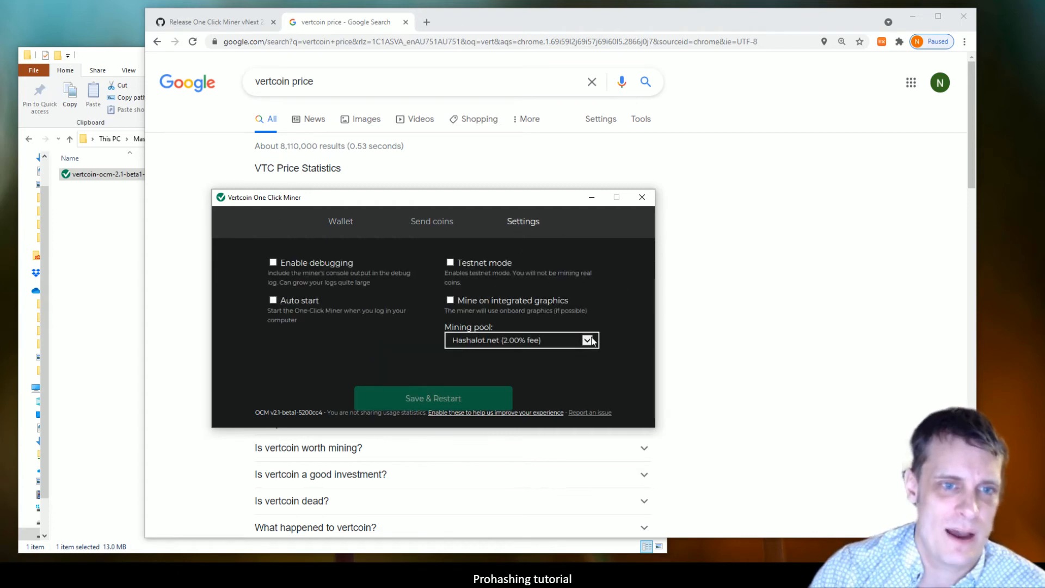
pyautogui.click(589, 339)
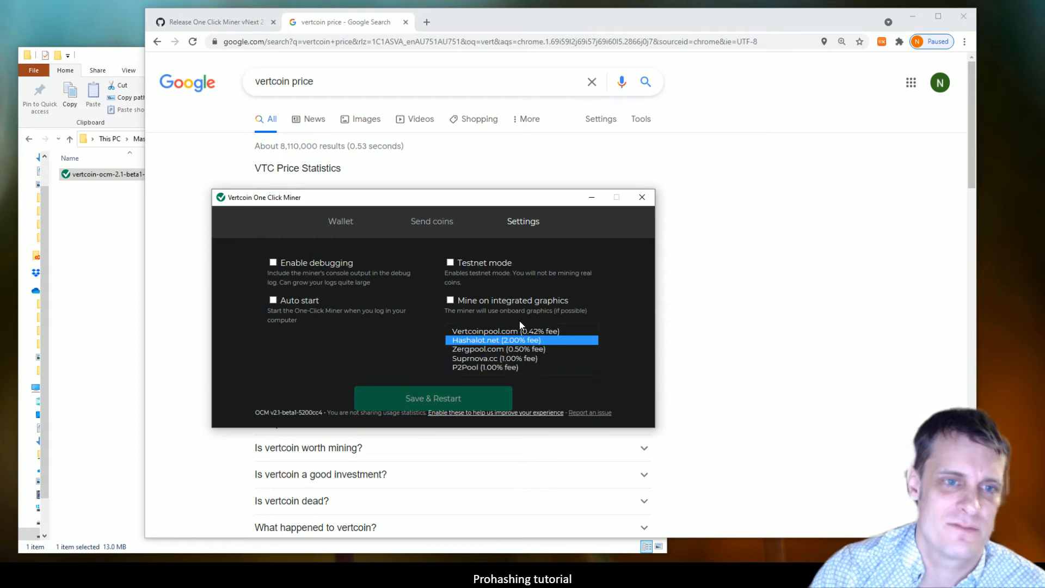
pyautogui.moveTo(523, 331)
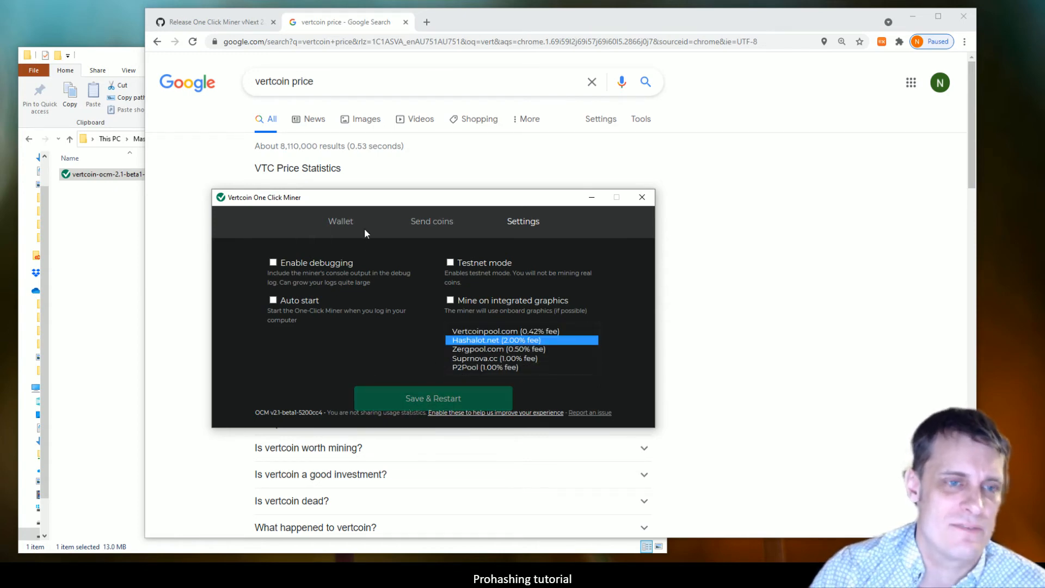
# - Show the Send coins form with receiver address and wallet password fields, checking the Wallet view in between
pyautogui.click(431, 221)
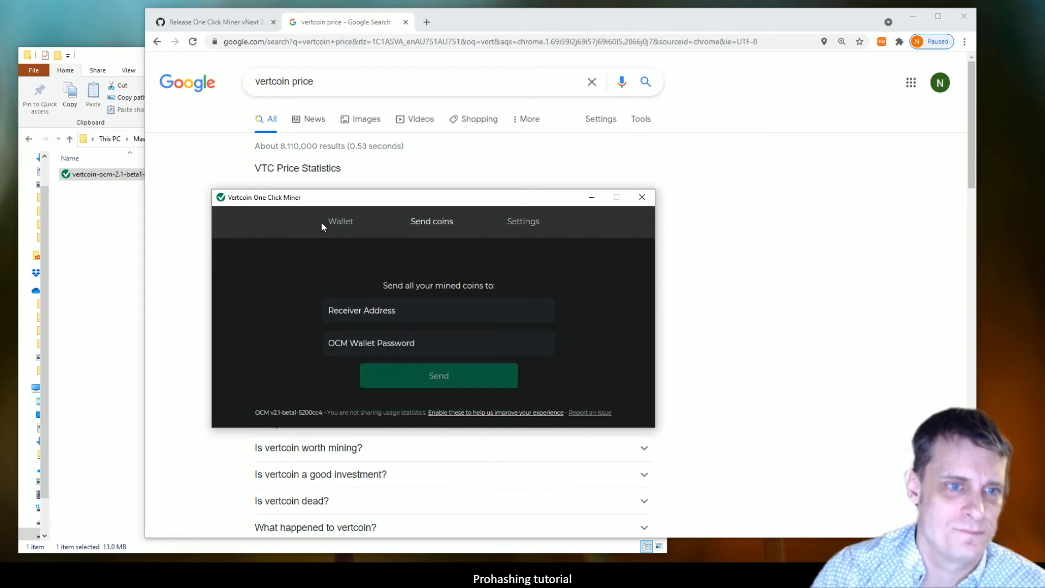
pyautogui.moveTo(343, 222)
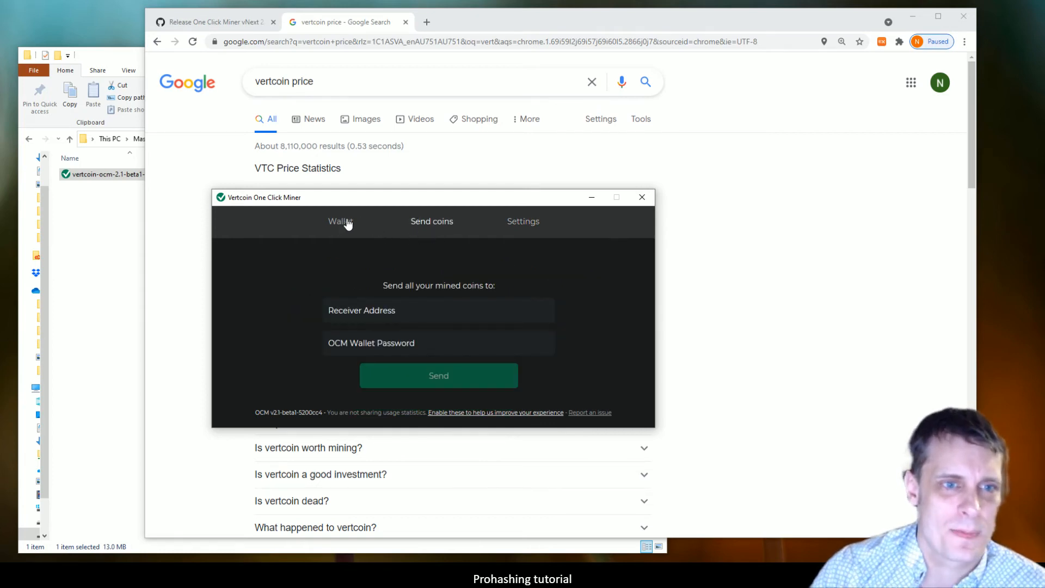
pyautogui.click(341, 221)
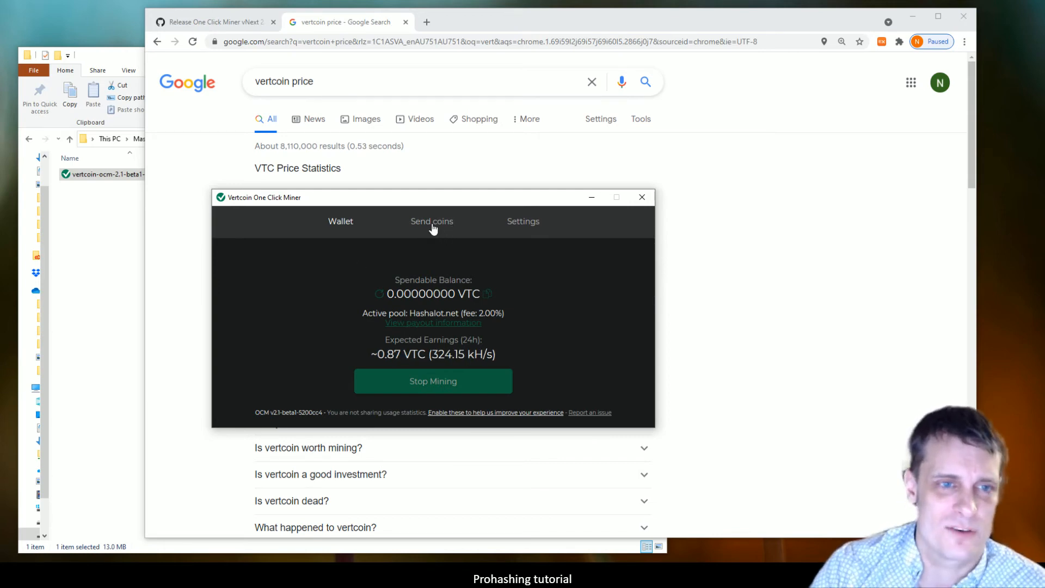
pyautogui.click(432, 221)
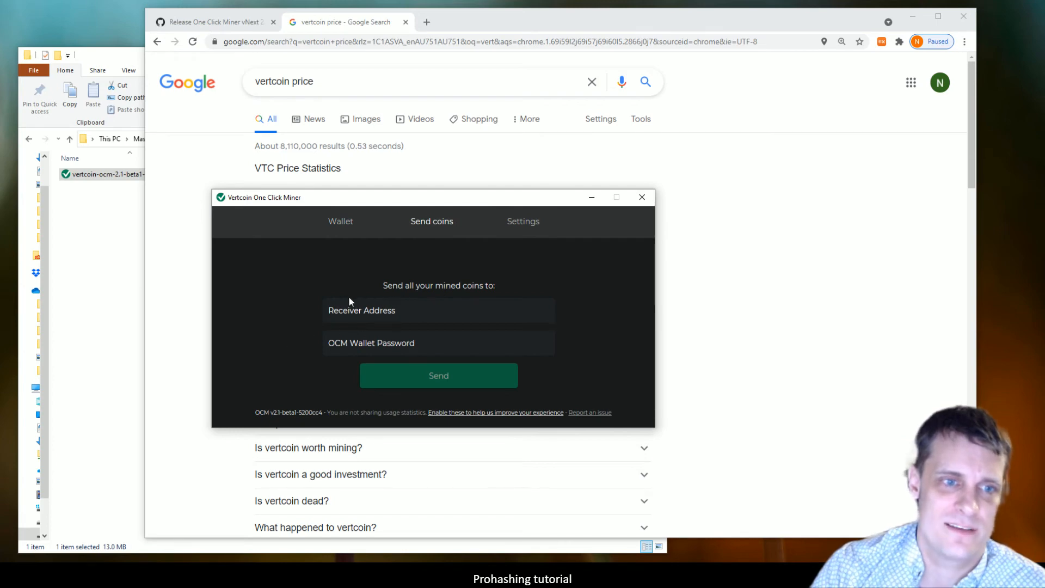
pyautogui.moveTo(532, 255)
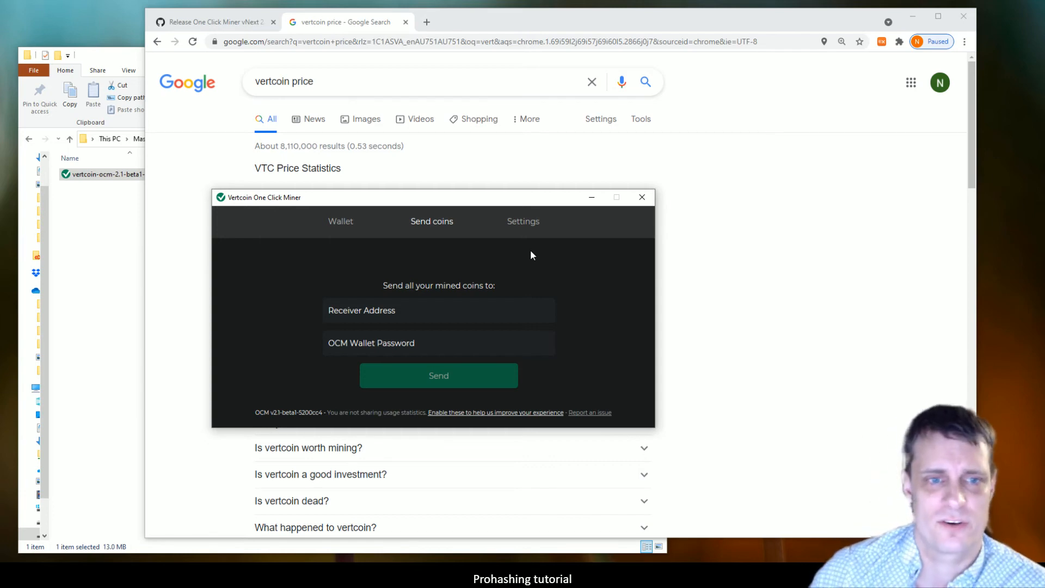
pyautogui.moveTo(452, 263)
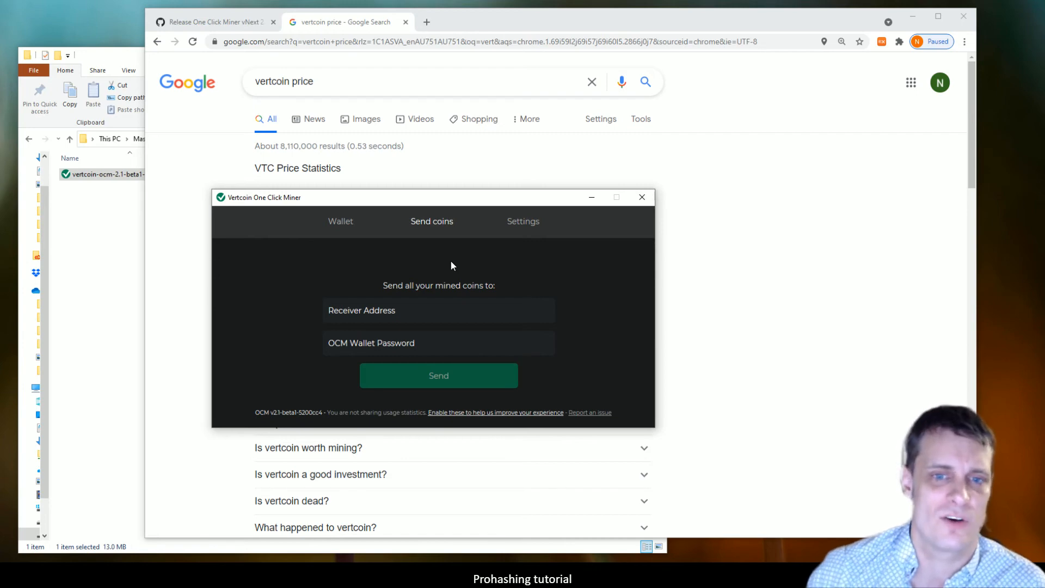
pyautogui.moveTo(423, 244)
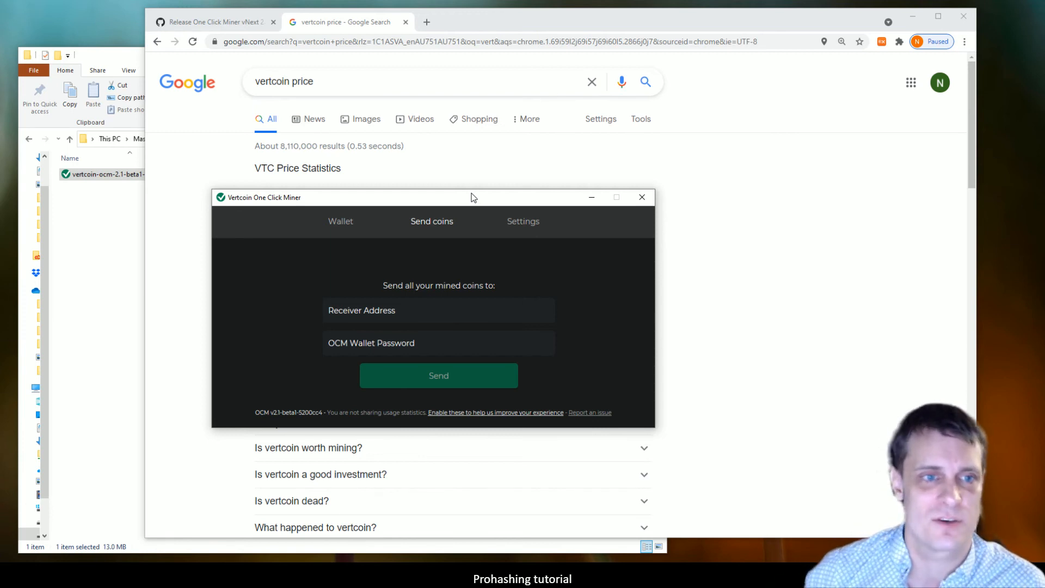
pyautogui.moveTo(355, 232)
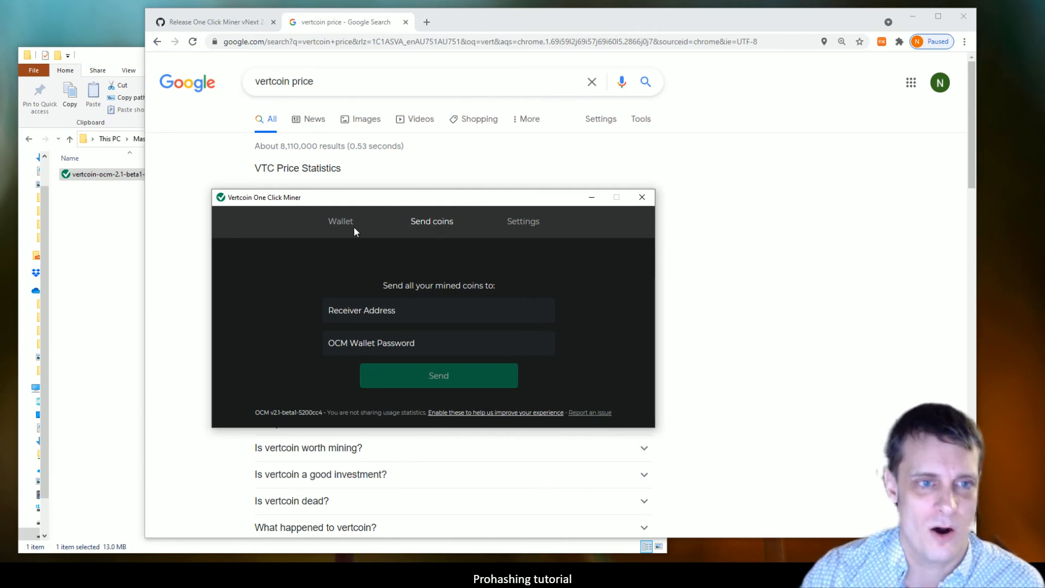
# - Show the Wallet view with zero spendable balance and about 0.87 VTC expected daily earnings
pyautogui.click(340, 221)
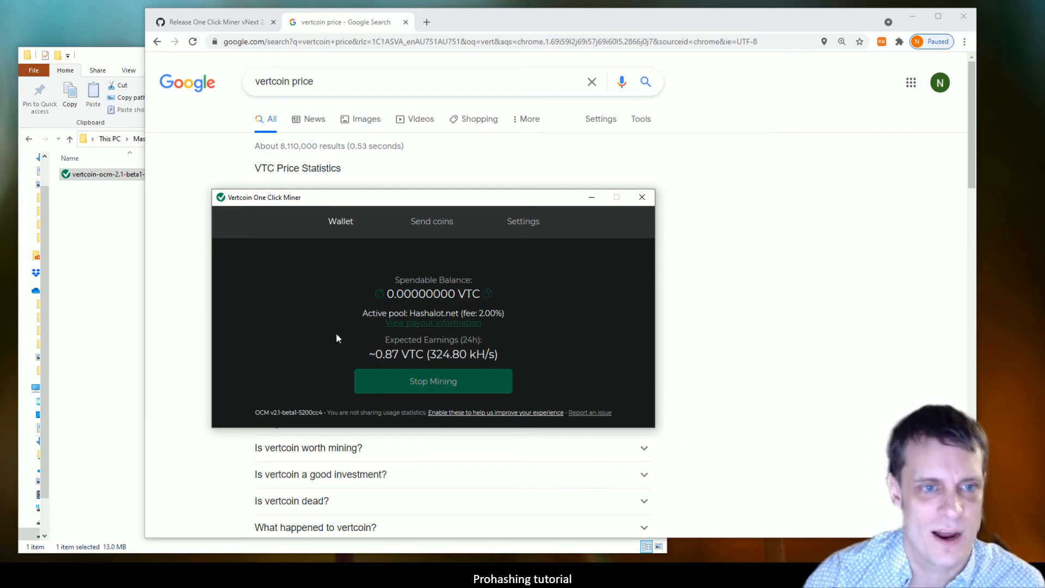
pyautogui.moveTo(468, 427)
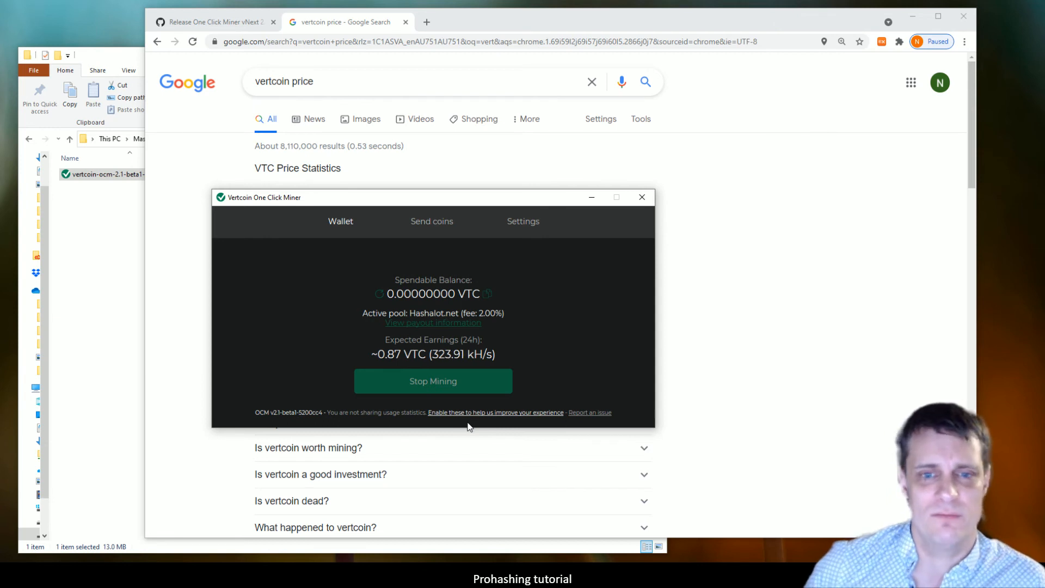